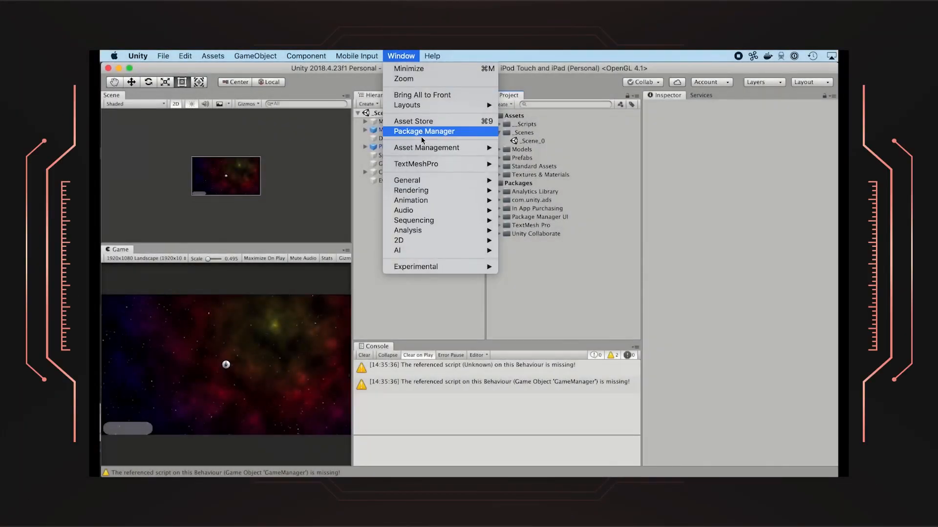
Add the Backtrace 2.1.4 package from disk via the backtrace-unity-2.1.4 folder's package.json.
left_click(423, 131)
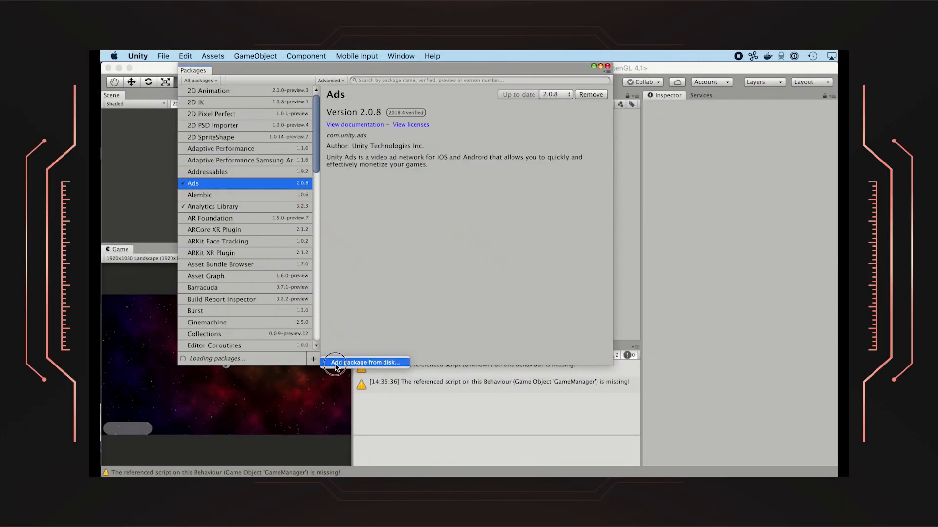
left_click(366, 362)
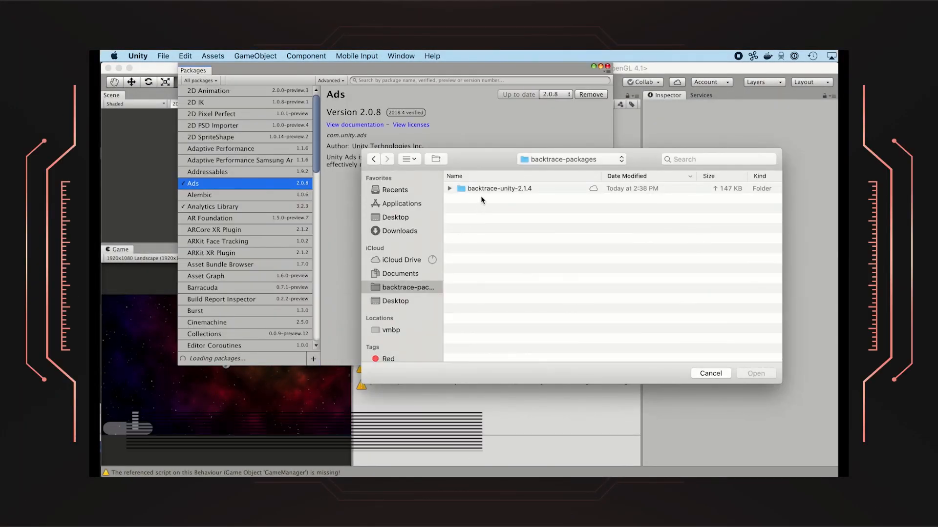
double_click(499, 188)
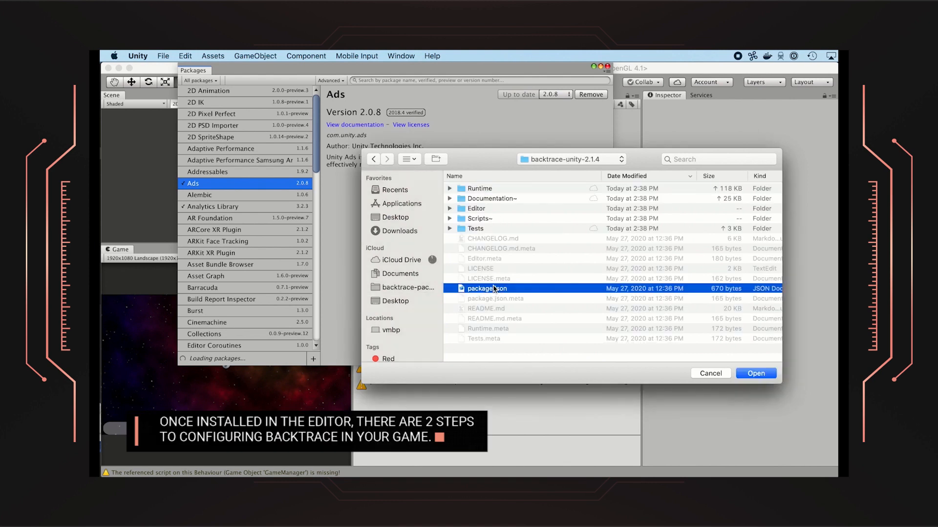
left_click(755, 373)
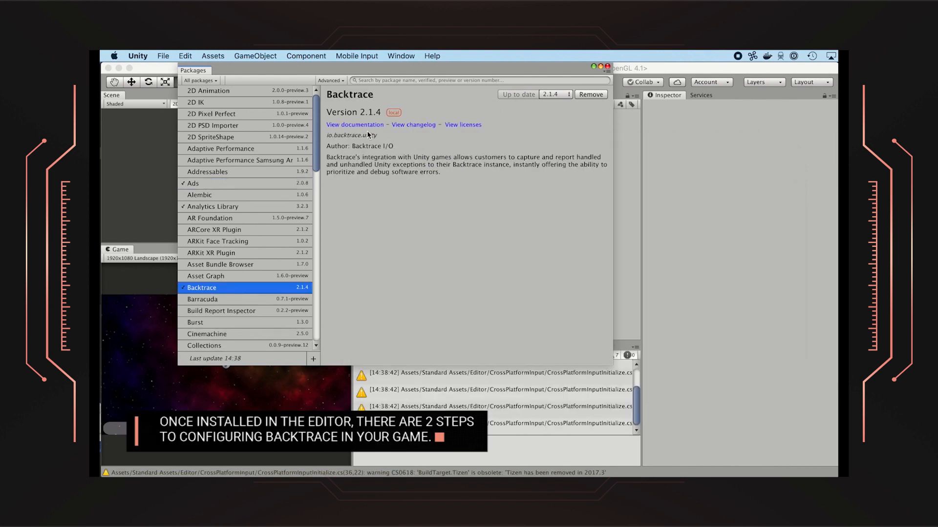
Create a Backtrace Configuration asset and fill its Server Address with the project URL.
left_click(212, 56)
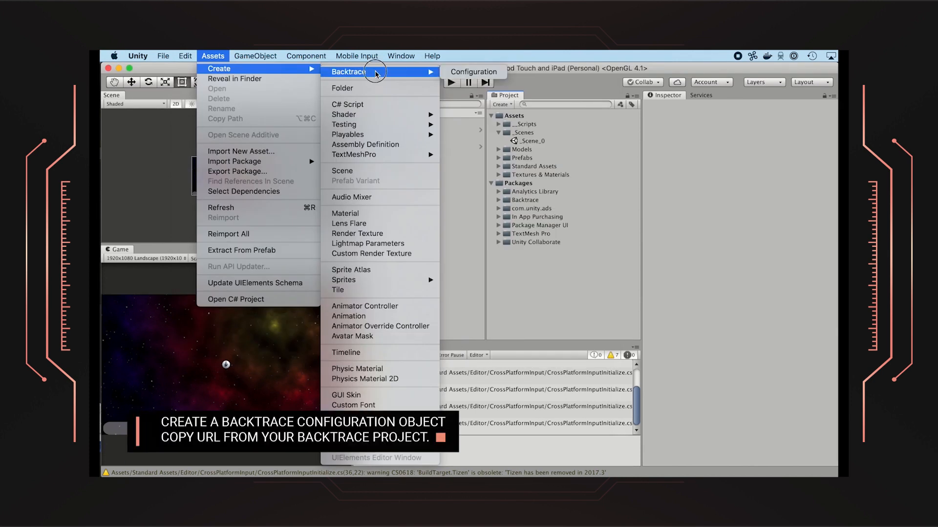
left_click(473, 71)
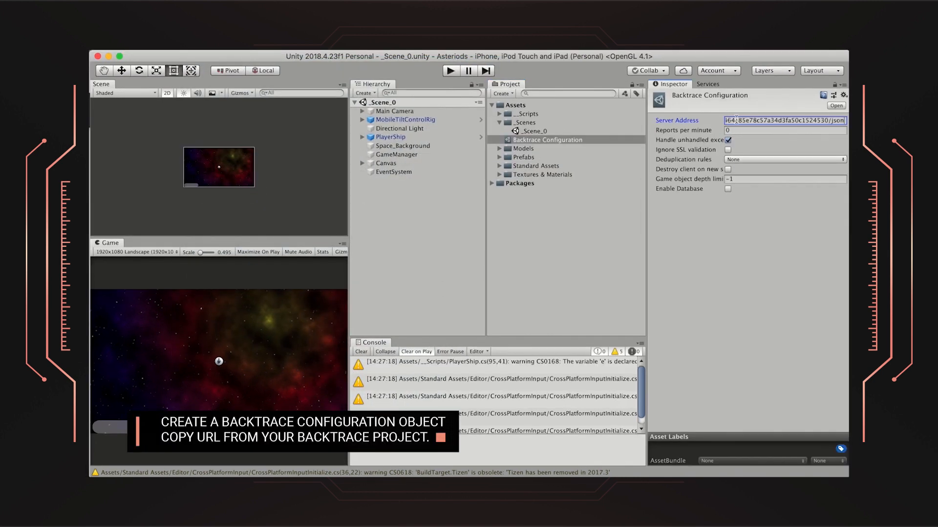
left_click(396, 153)
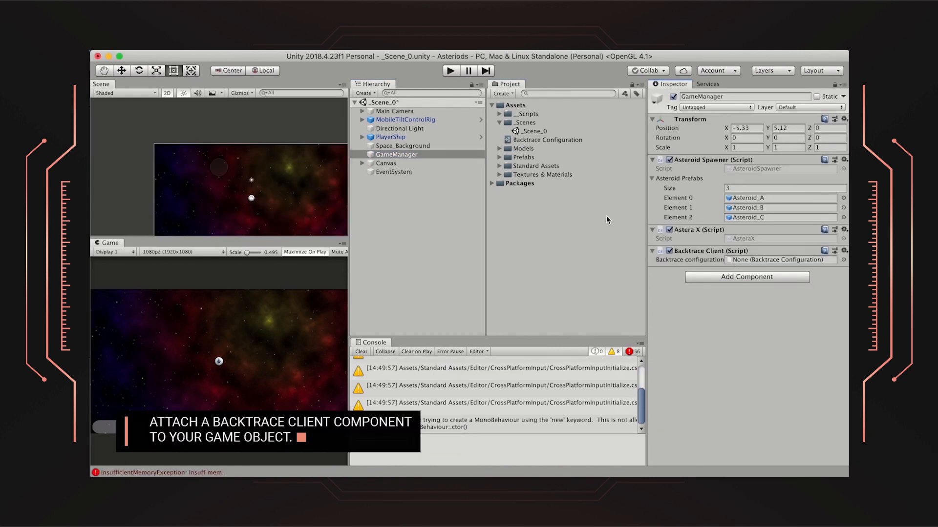
Attach a Backtrace Client component to the GameManager object.
left_click(779, 260)
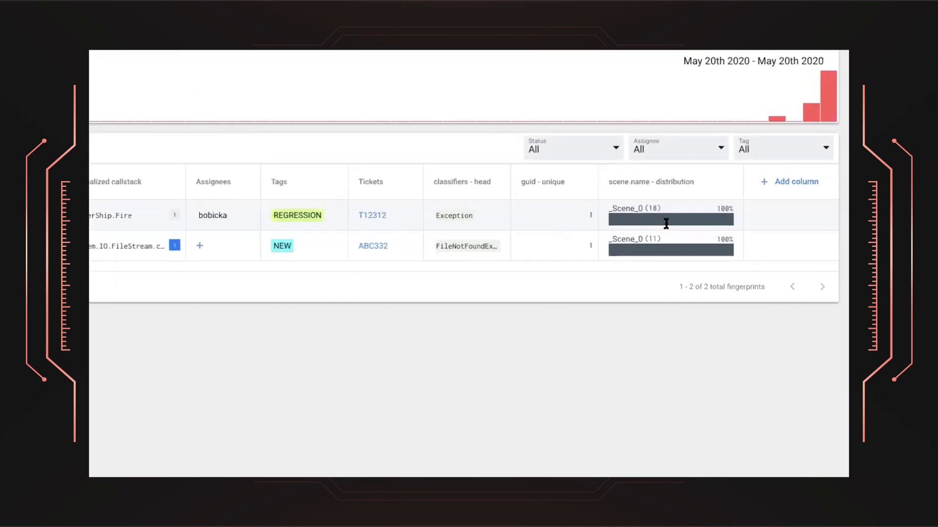
Inspect the first fingerprint's scene.name distribution in the triage list.
left_click(795, 182)
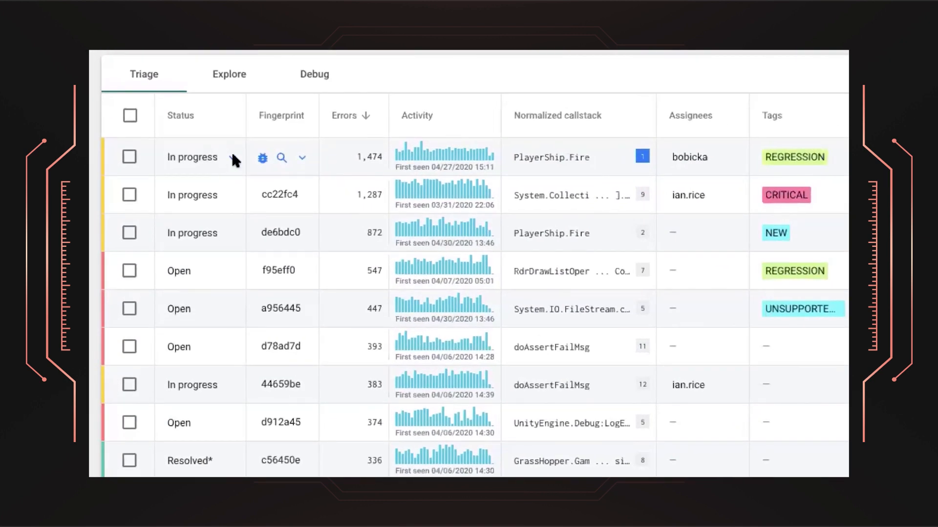
Choose Mute until… from the top PlayerShip.Fire error's status options.
left_click(302, 157)
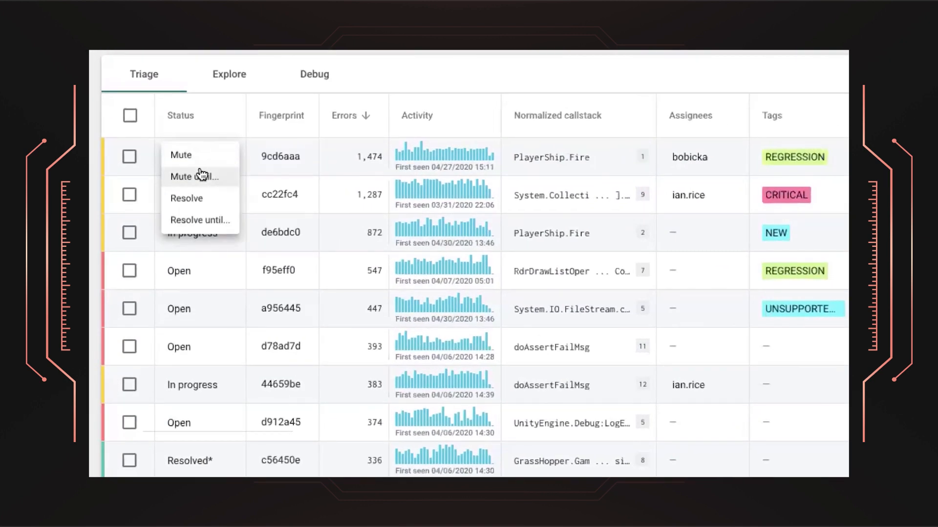
left_click(194, 175)
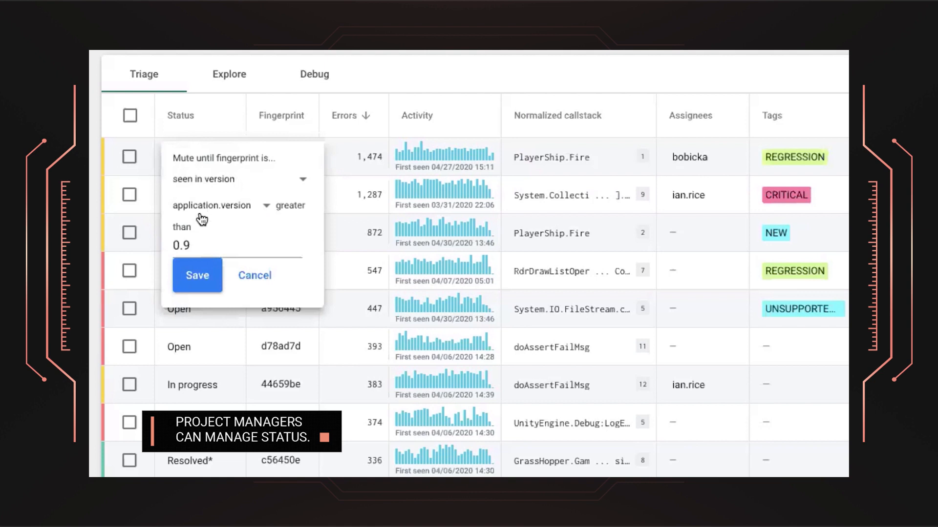
mouse_move(254, 276)
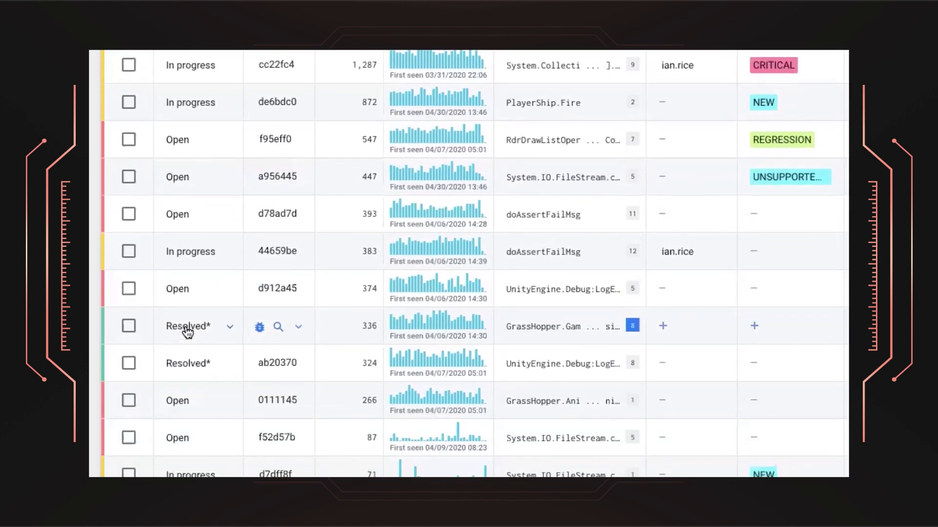
mouse_move(188, 329)
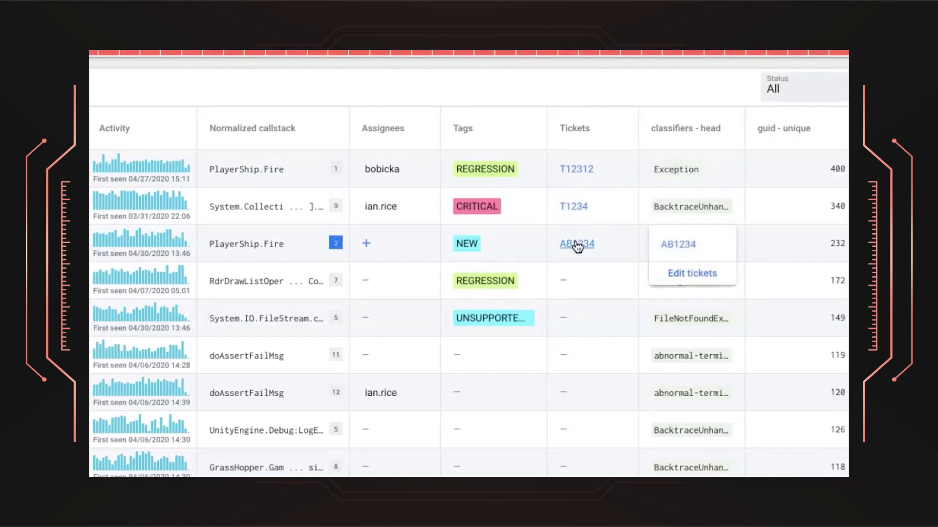
left_click(563, 280)
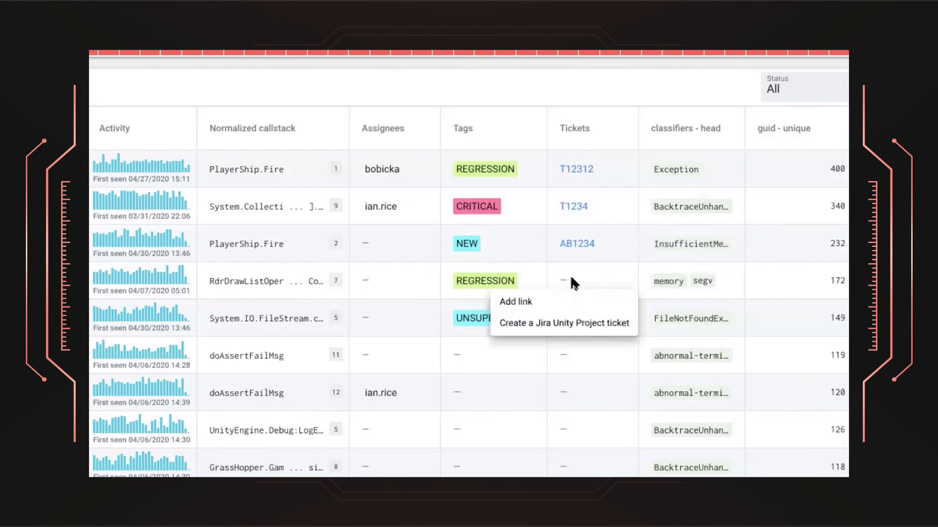
mouse_move(596, 328)
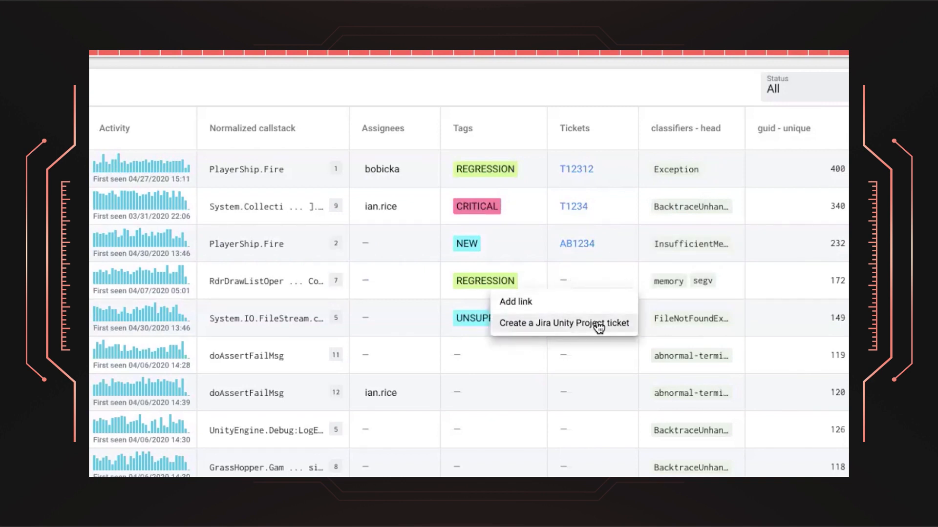
mouse_move(623, 326)
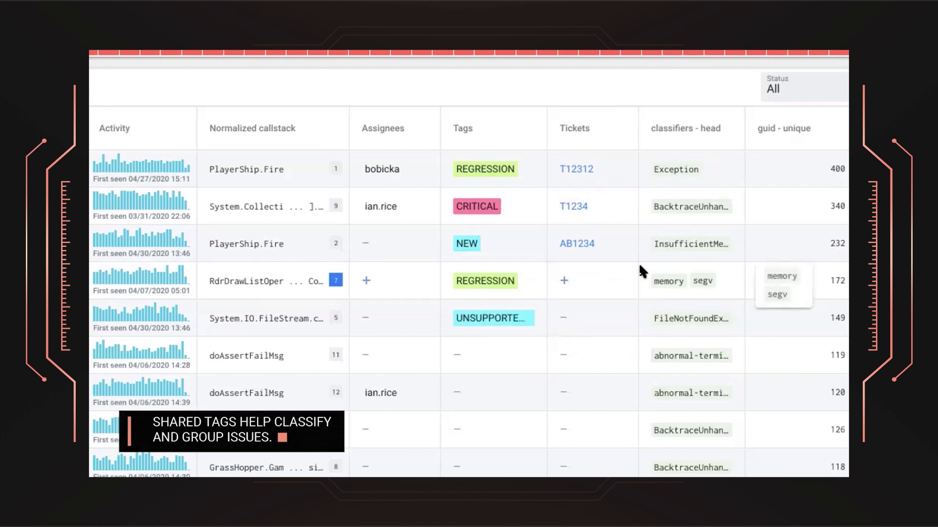
left_click(491, 318)
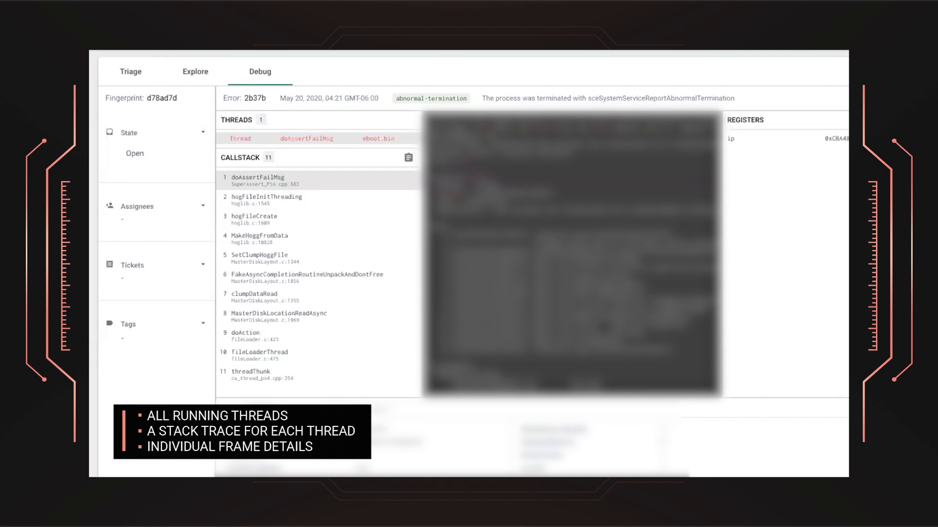
Scroll the d78ad7d debug view down to its Attributes and annotations section.
scroll("down", 3)
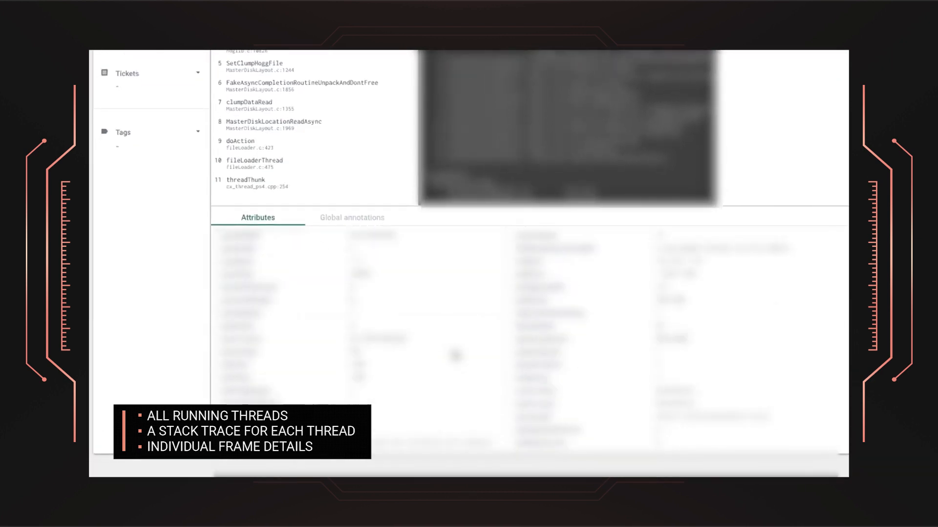